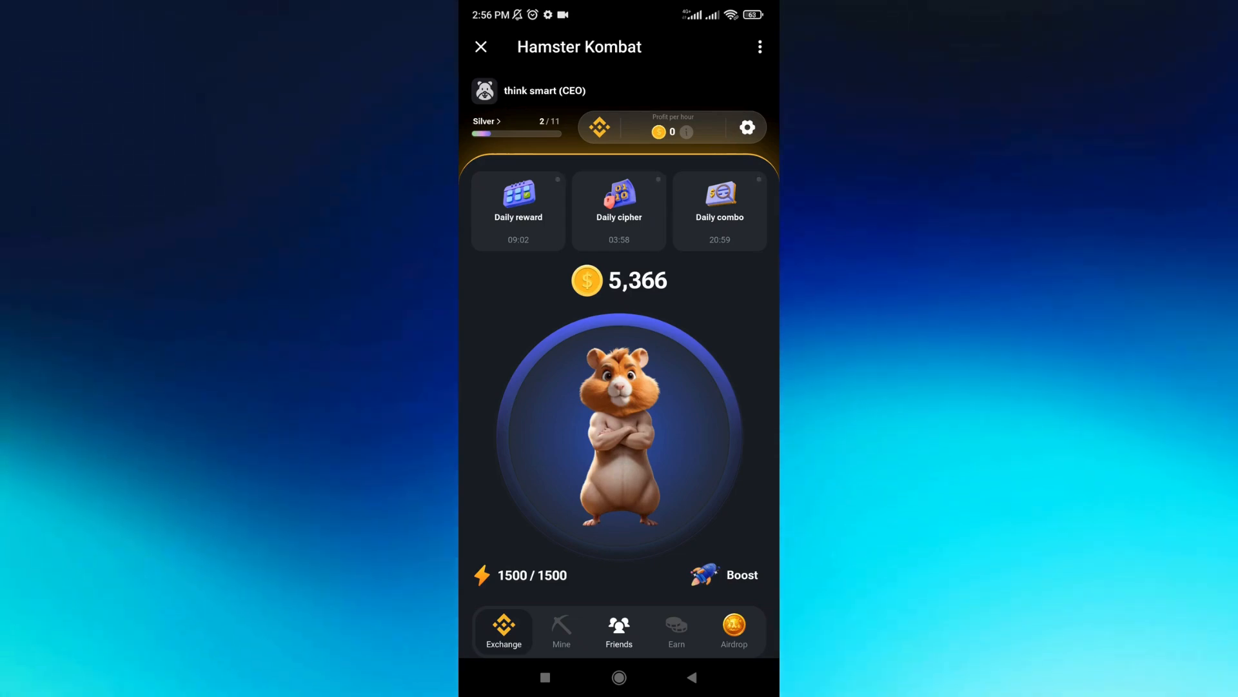
- Tap the hamster four times to raise the coin balance from 5,366 to 5,446
{"action": "left_click", "coordinate": [623, 407]}
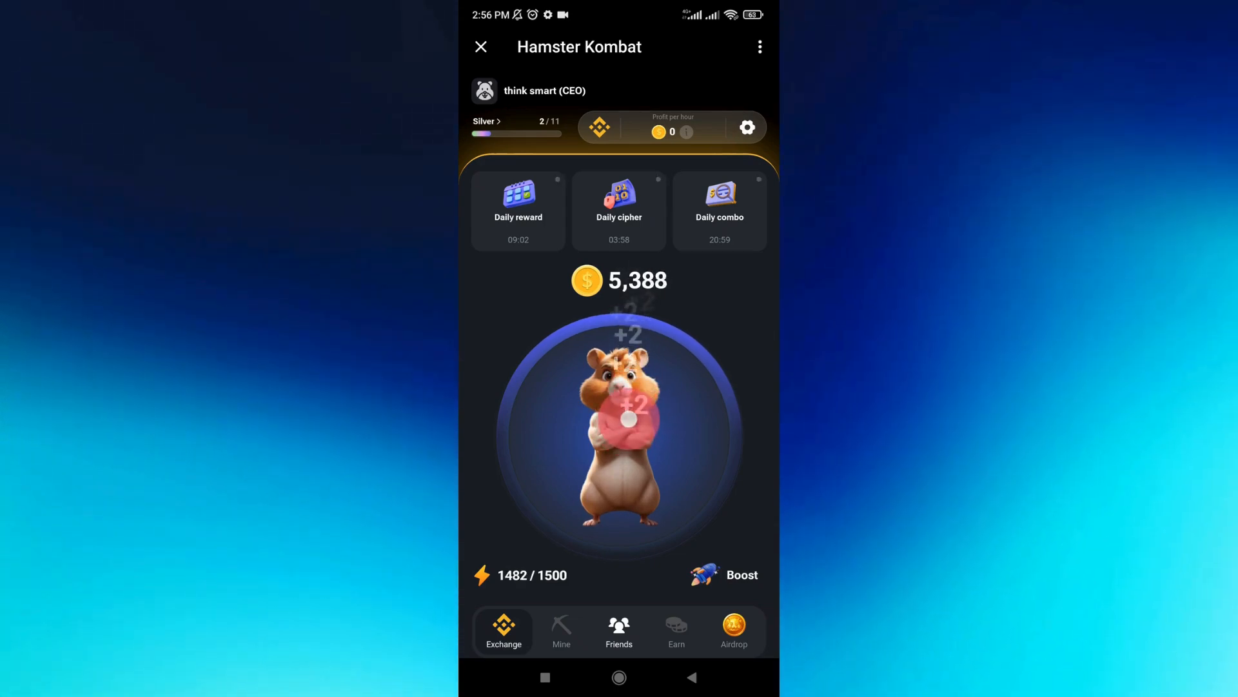
{"action": "left_click", "coordinate": [619, 430]}
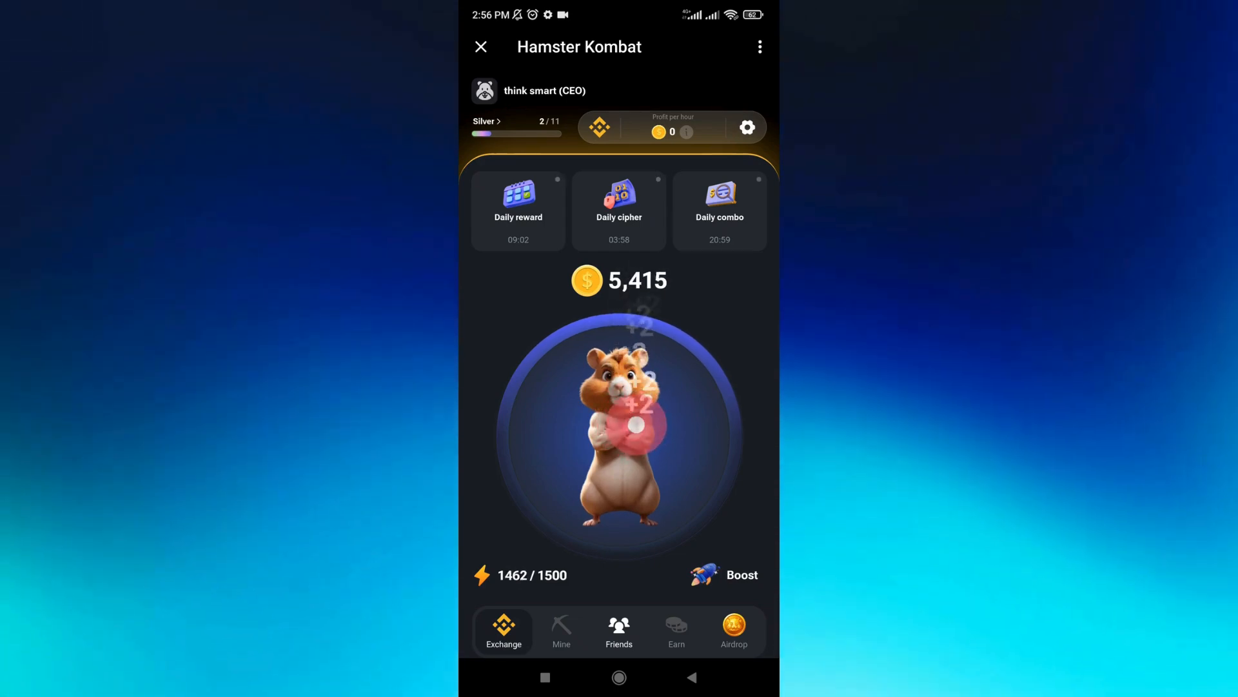
{"action": "left_click", "coordinate": [624, 434]}
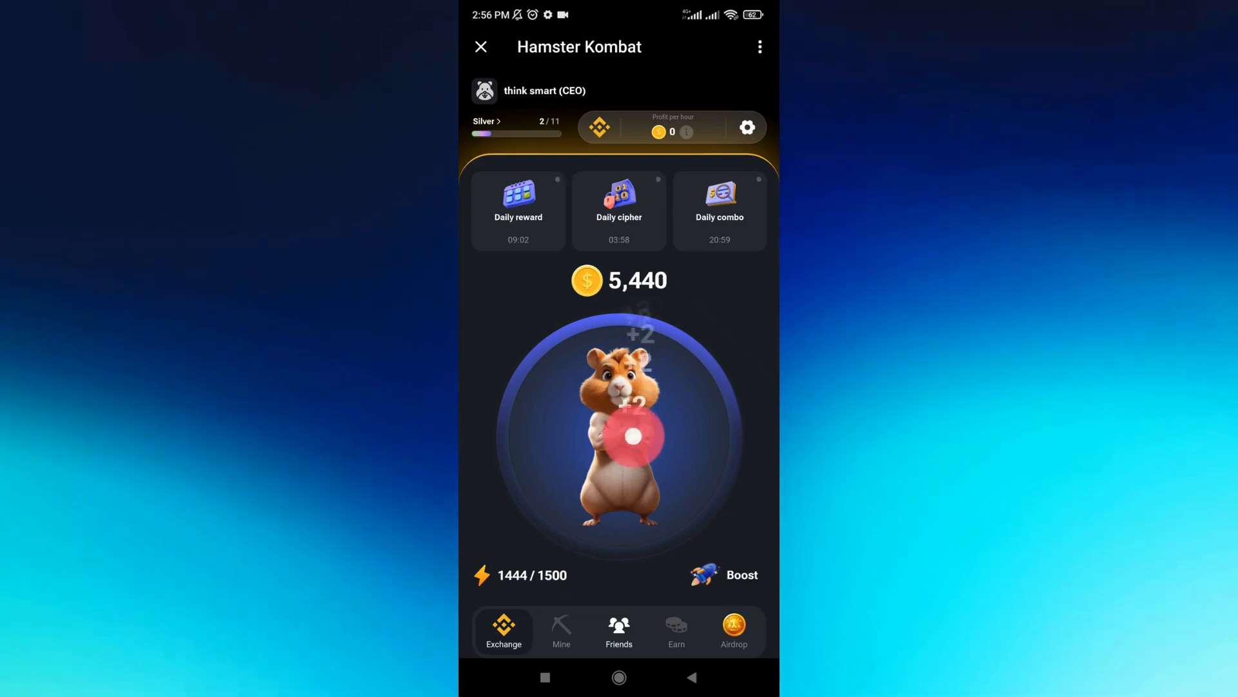
{"action": "left_click", "coordinate": [632, 427]}
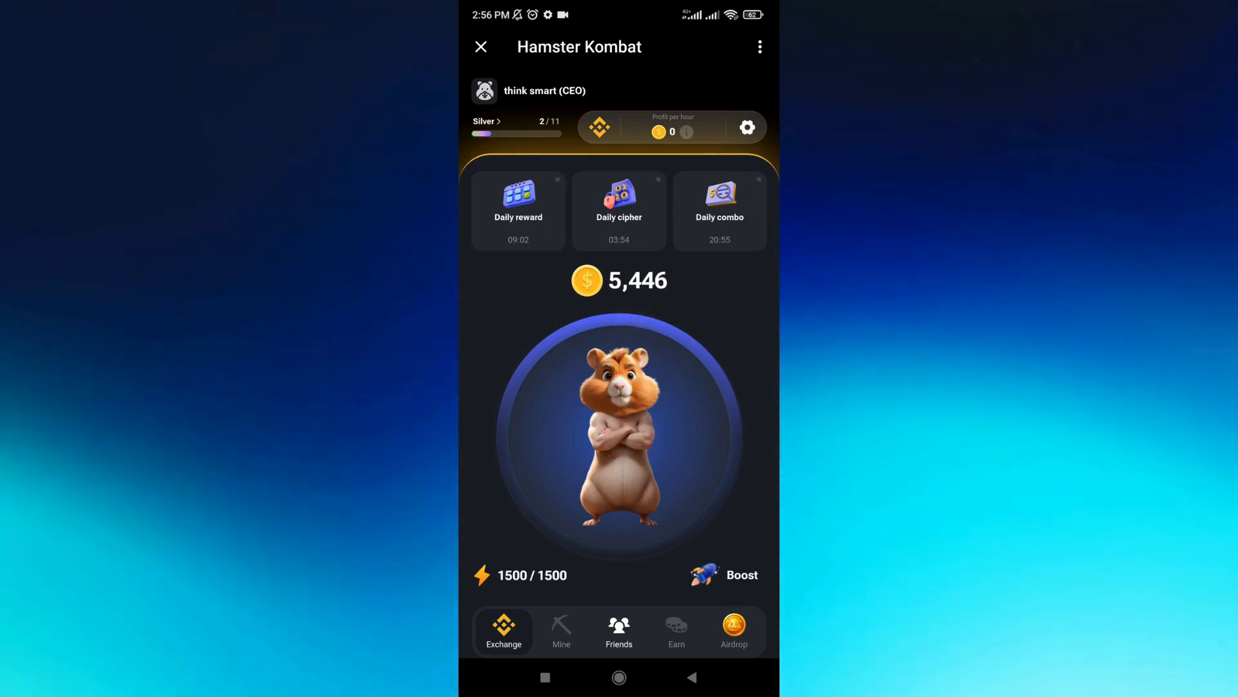
- Switch to the Earn tab listing YouTube, daily reward and social tasks
{"action": "left_click", "coordinate": [676, 630]}
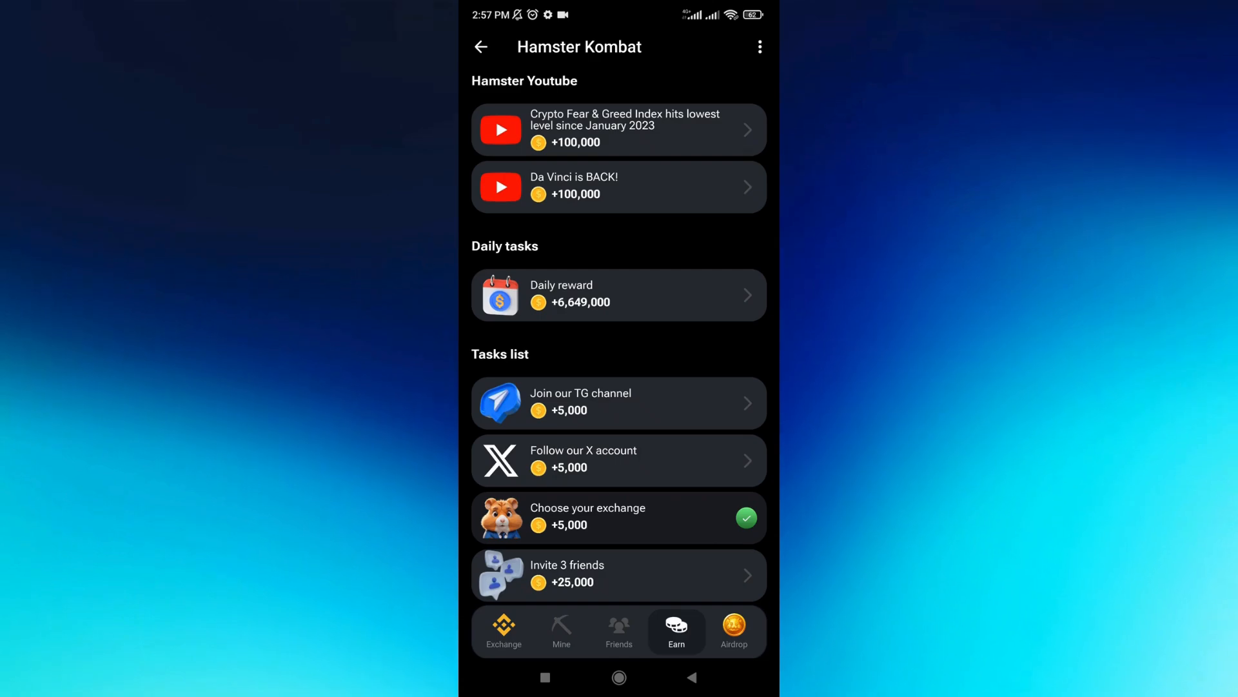
{"action": "left_click", "coordinate": [618, 574]}
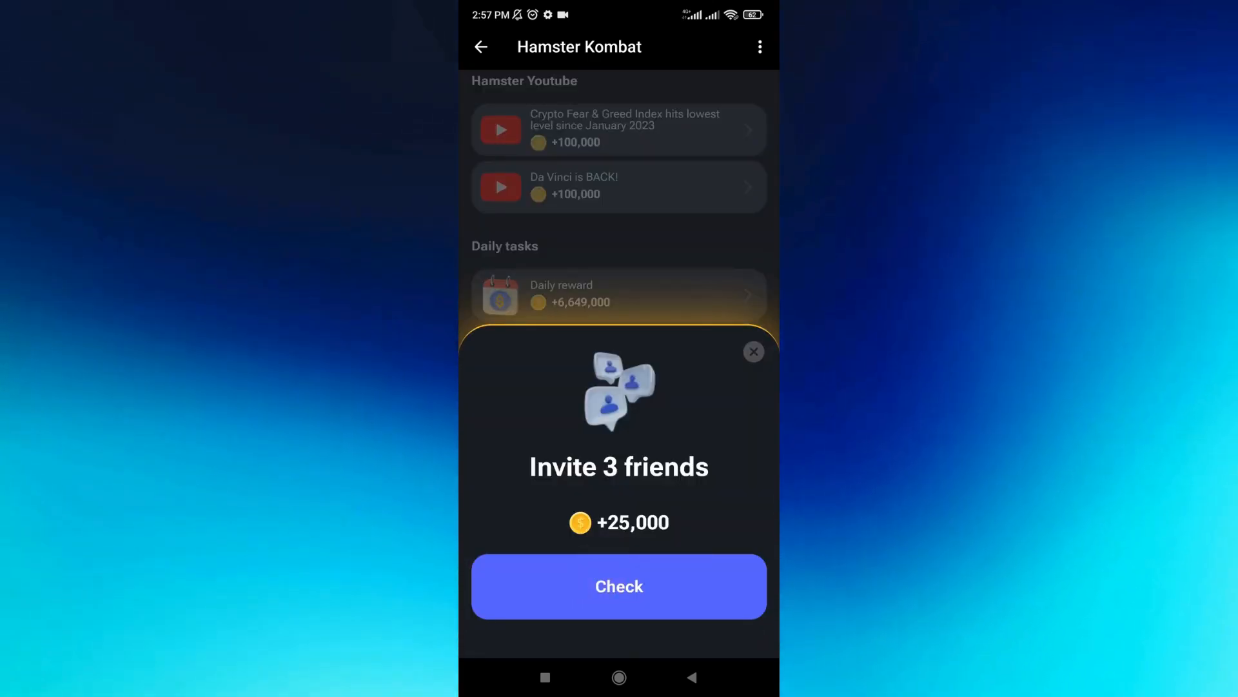
{"action": "left_click", "coordinate": [752, 352]}
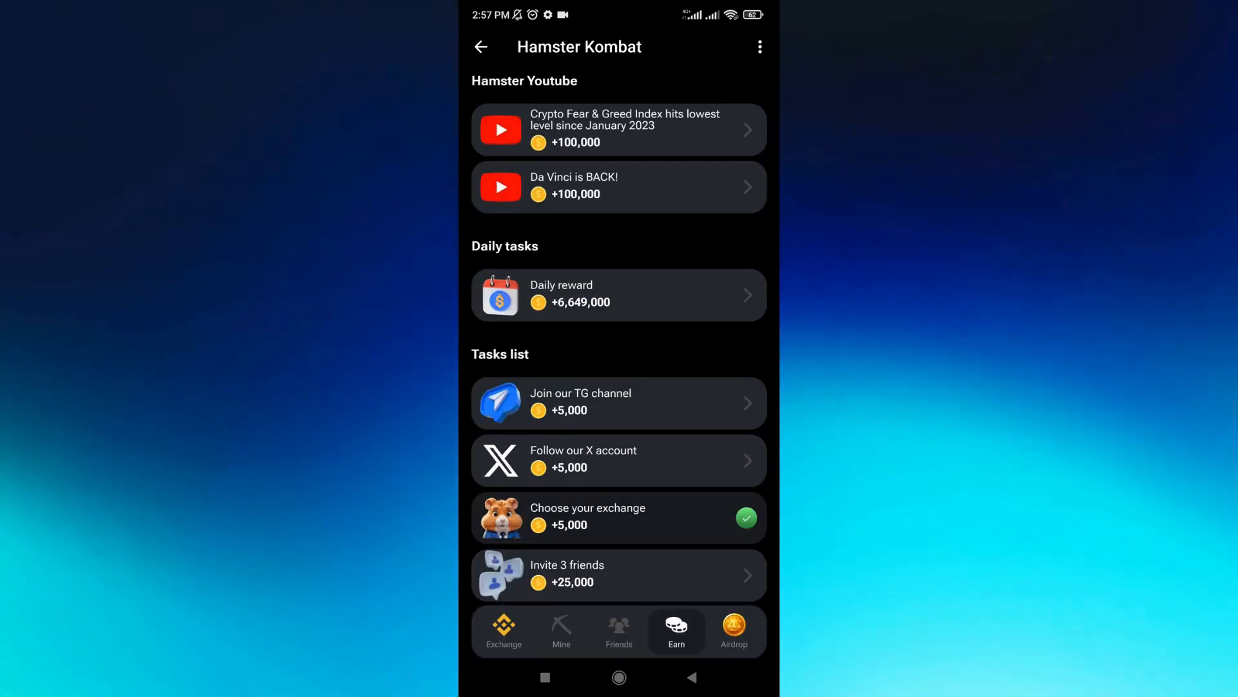